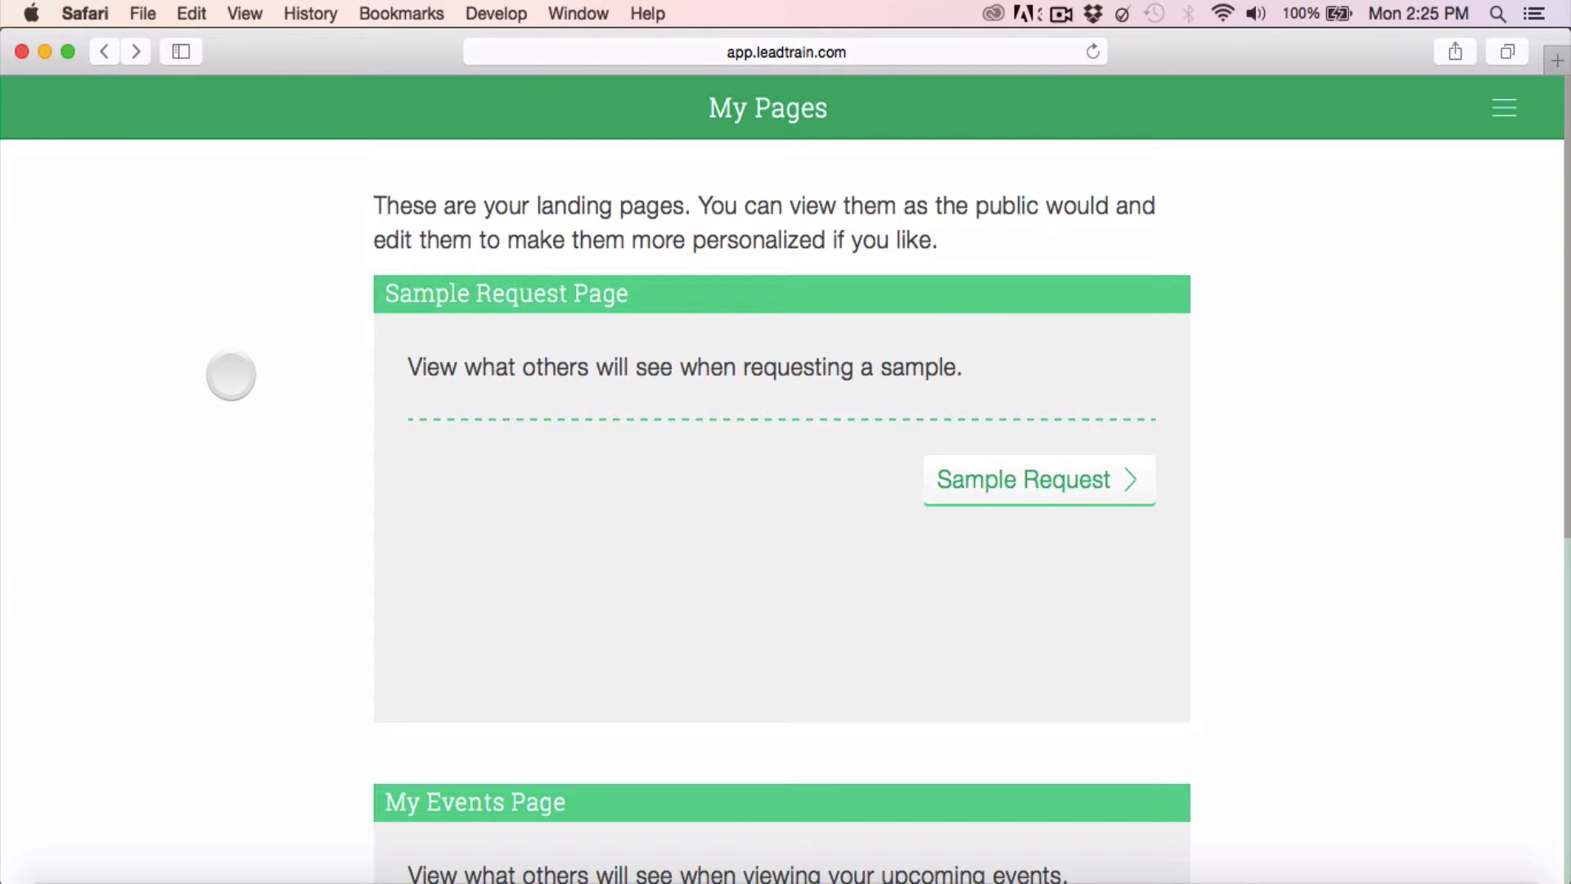
pyautogui.moveTo(821, 458)
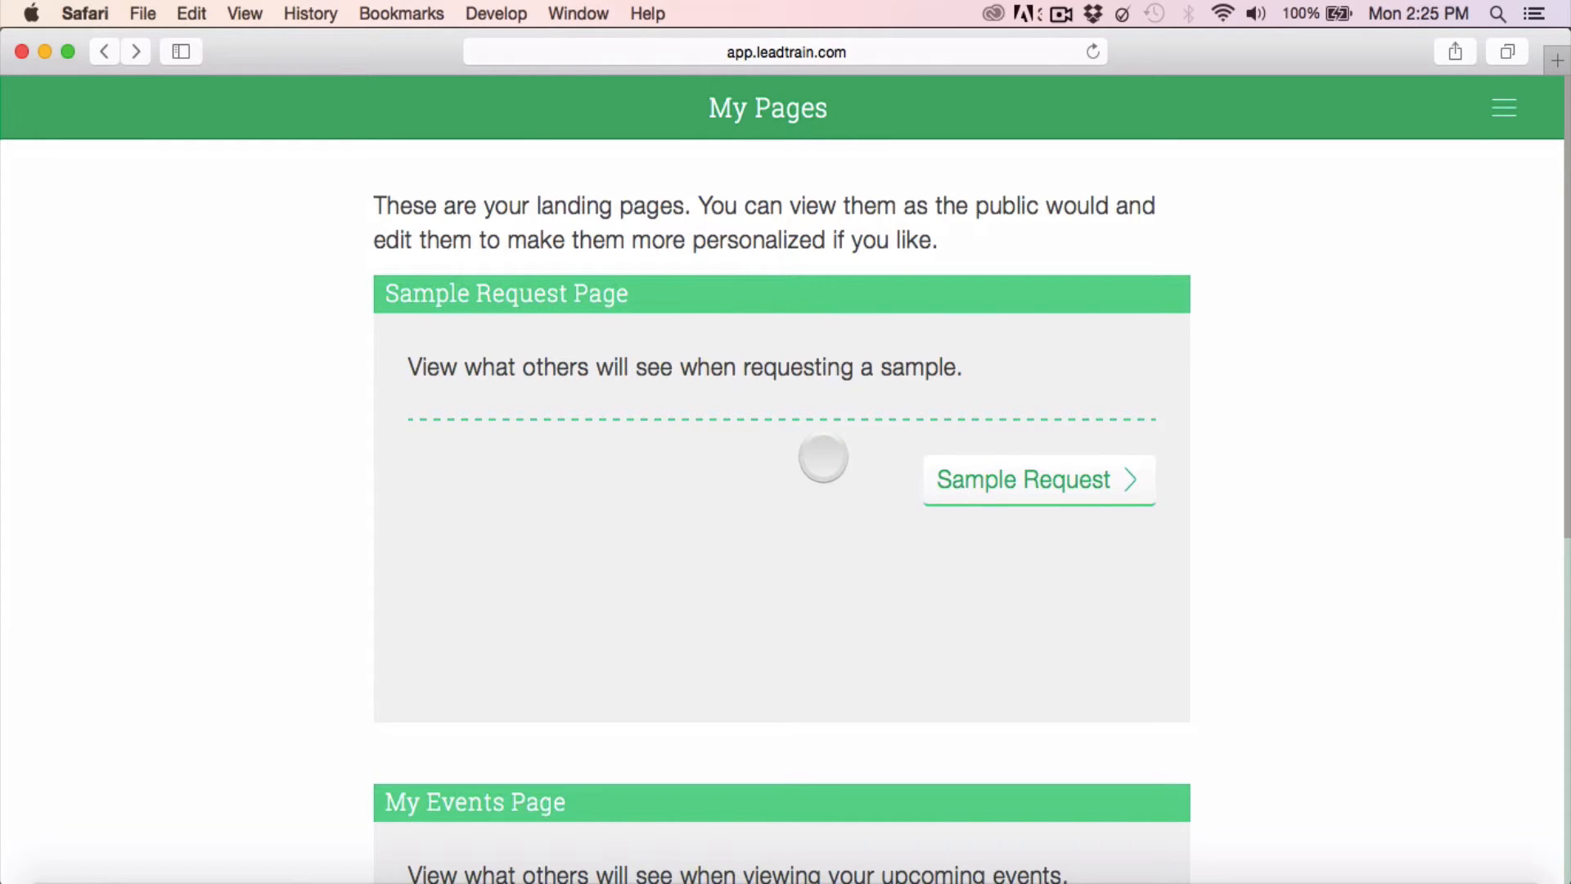
# - Go to the public Sample Request page and bring the Soothing Blend product into view
pyautogui.click(1038, 479)
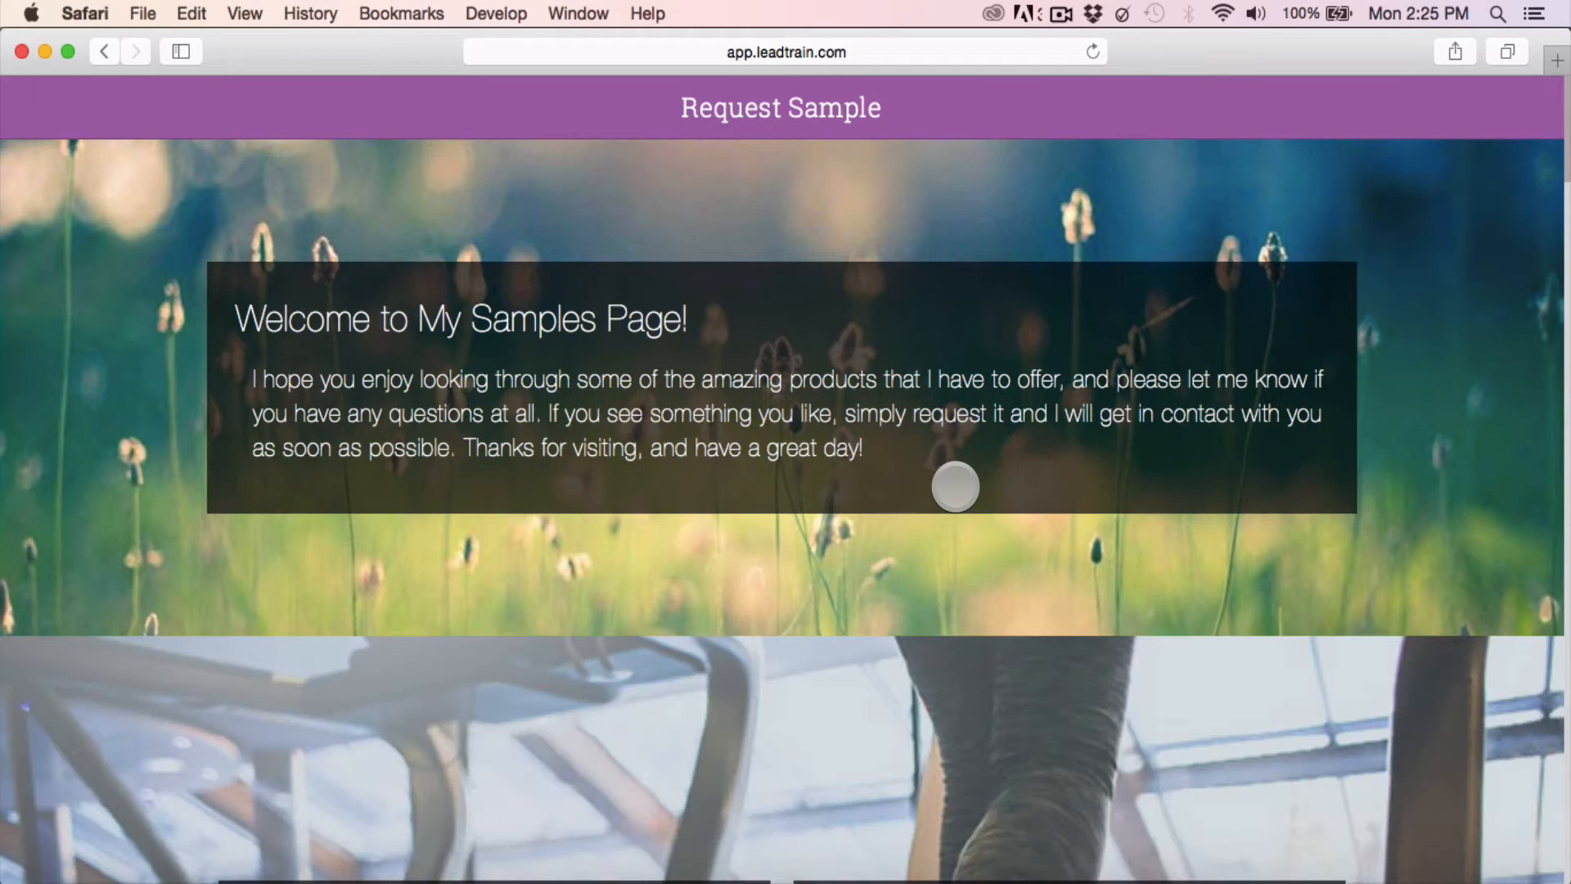
pyautogui.scroll(-3)
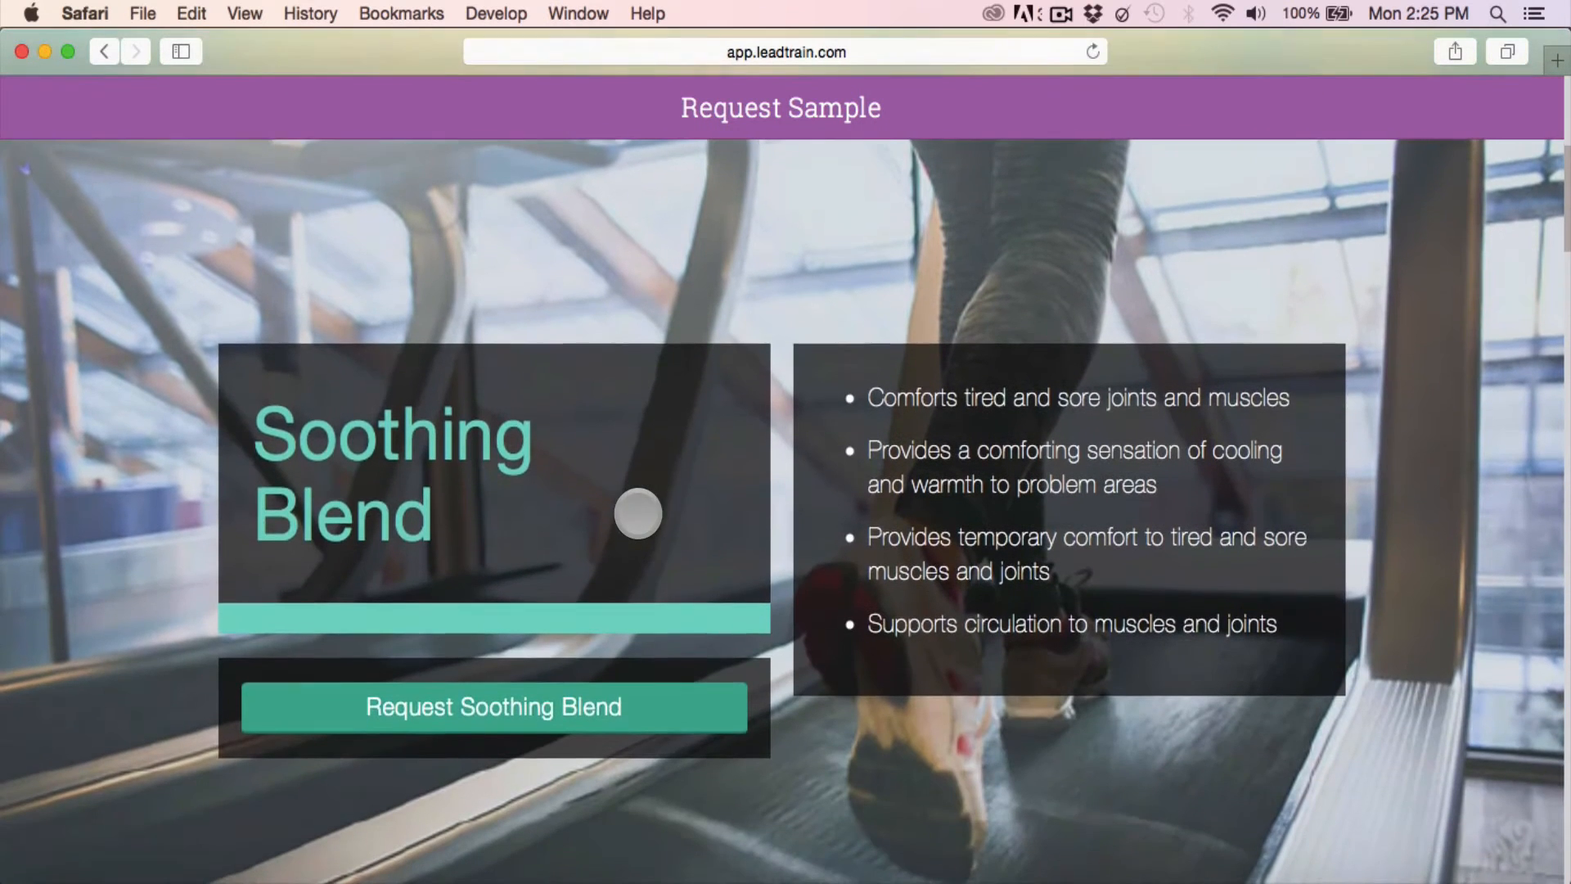
# - Bring up the Request A Sample form for Soothing Blend
pyautogui.click(493, 706)
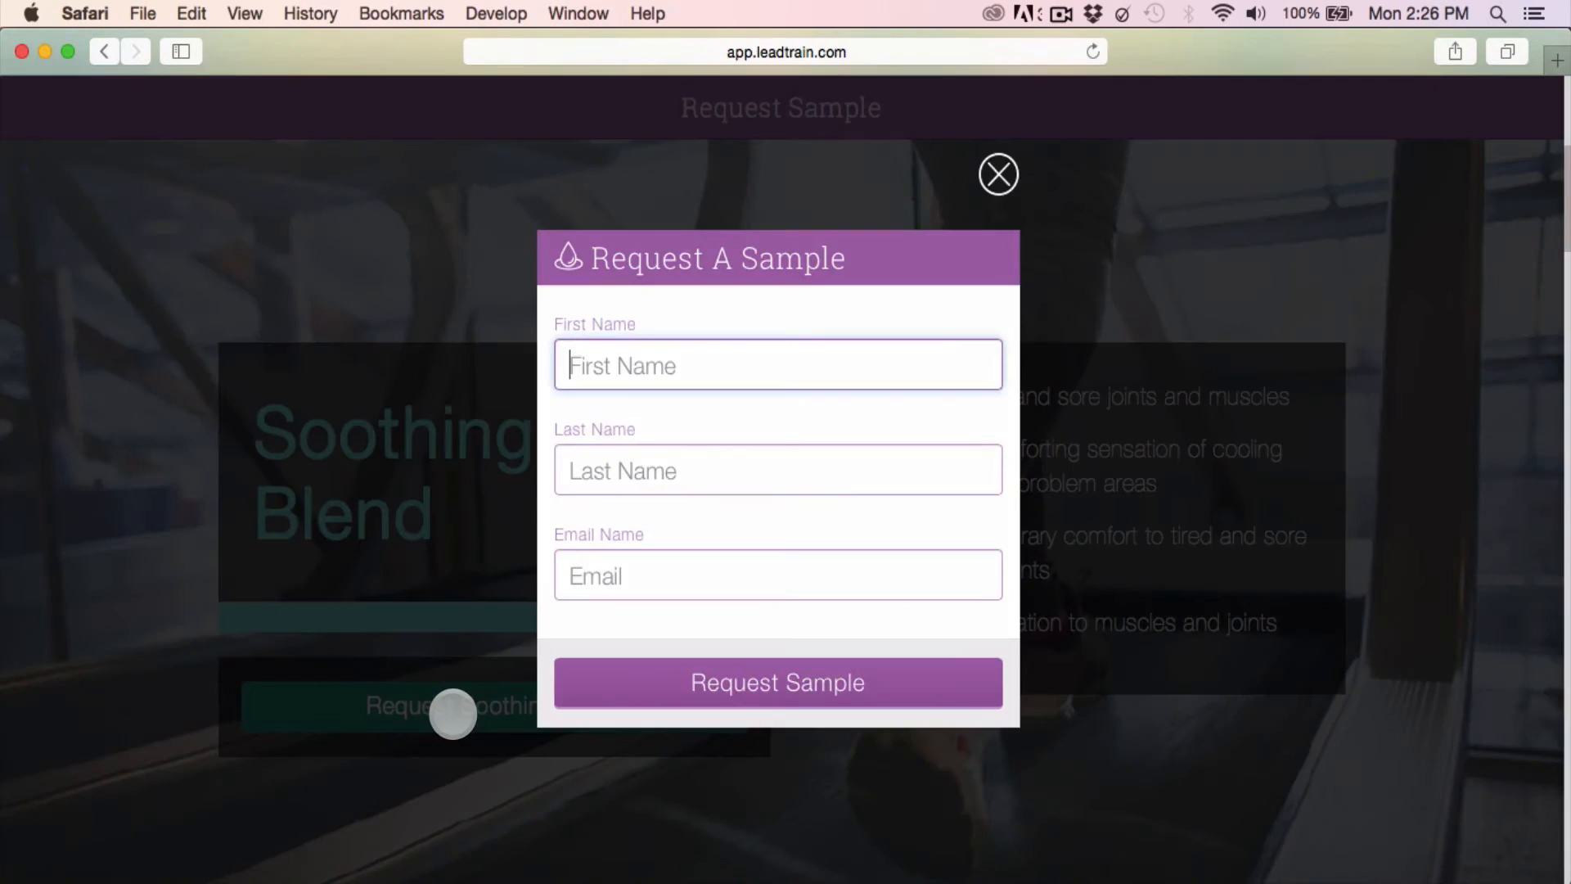
pyautogui.moveTo(876, 556)
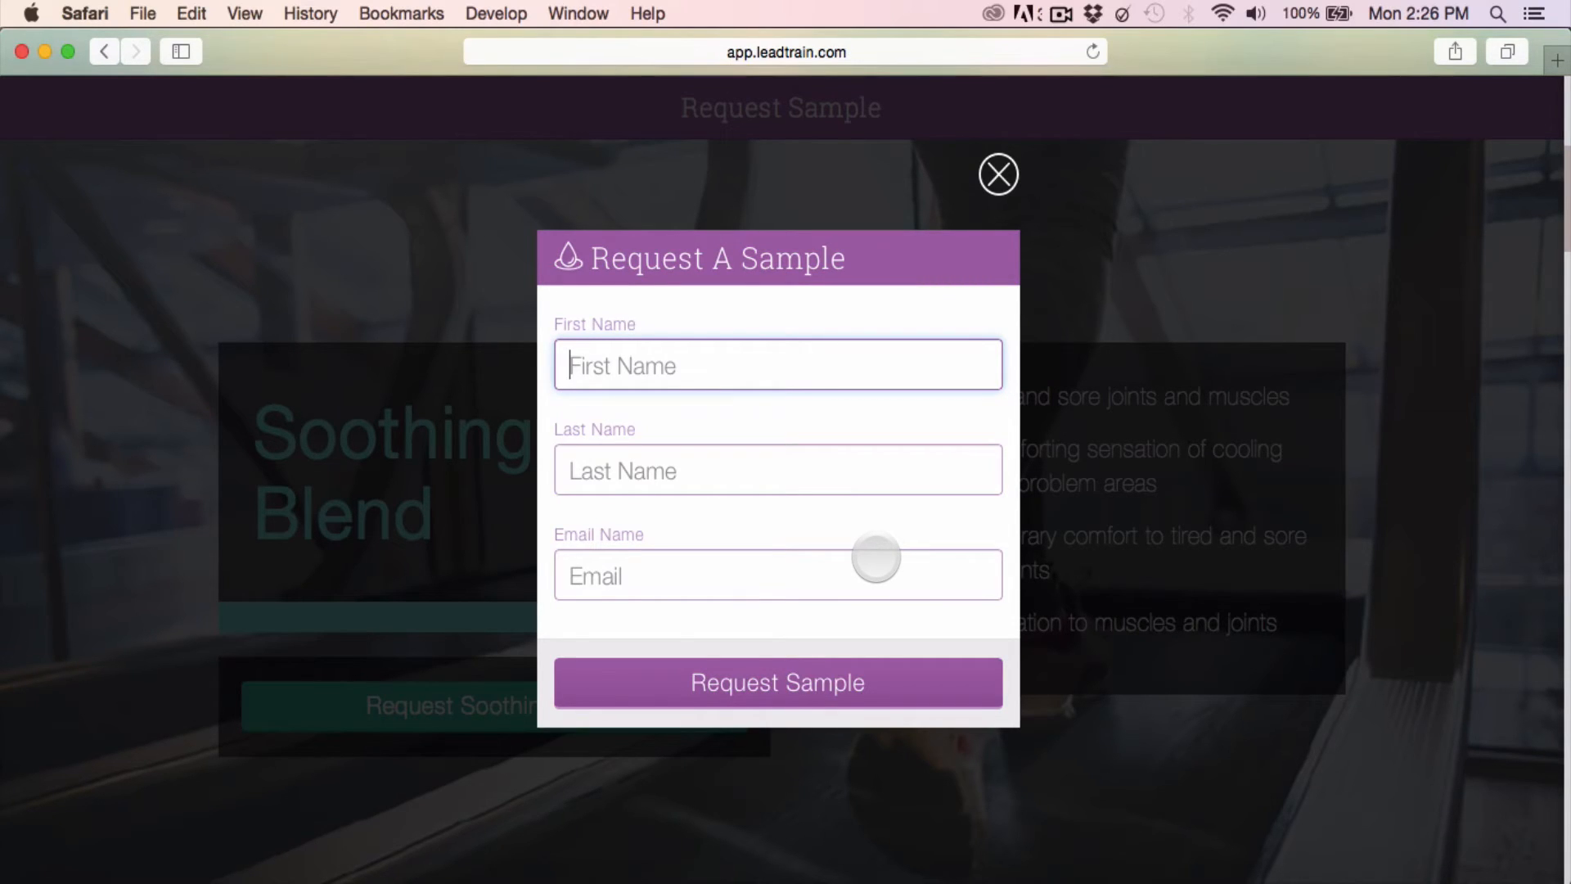
pyautogui.moveTo(994, 175)
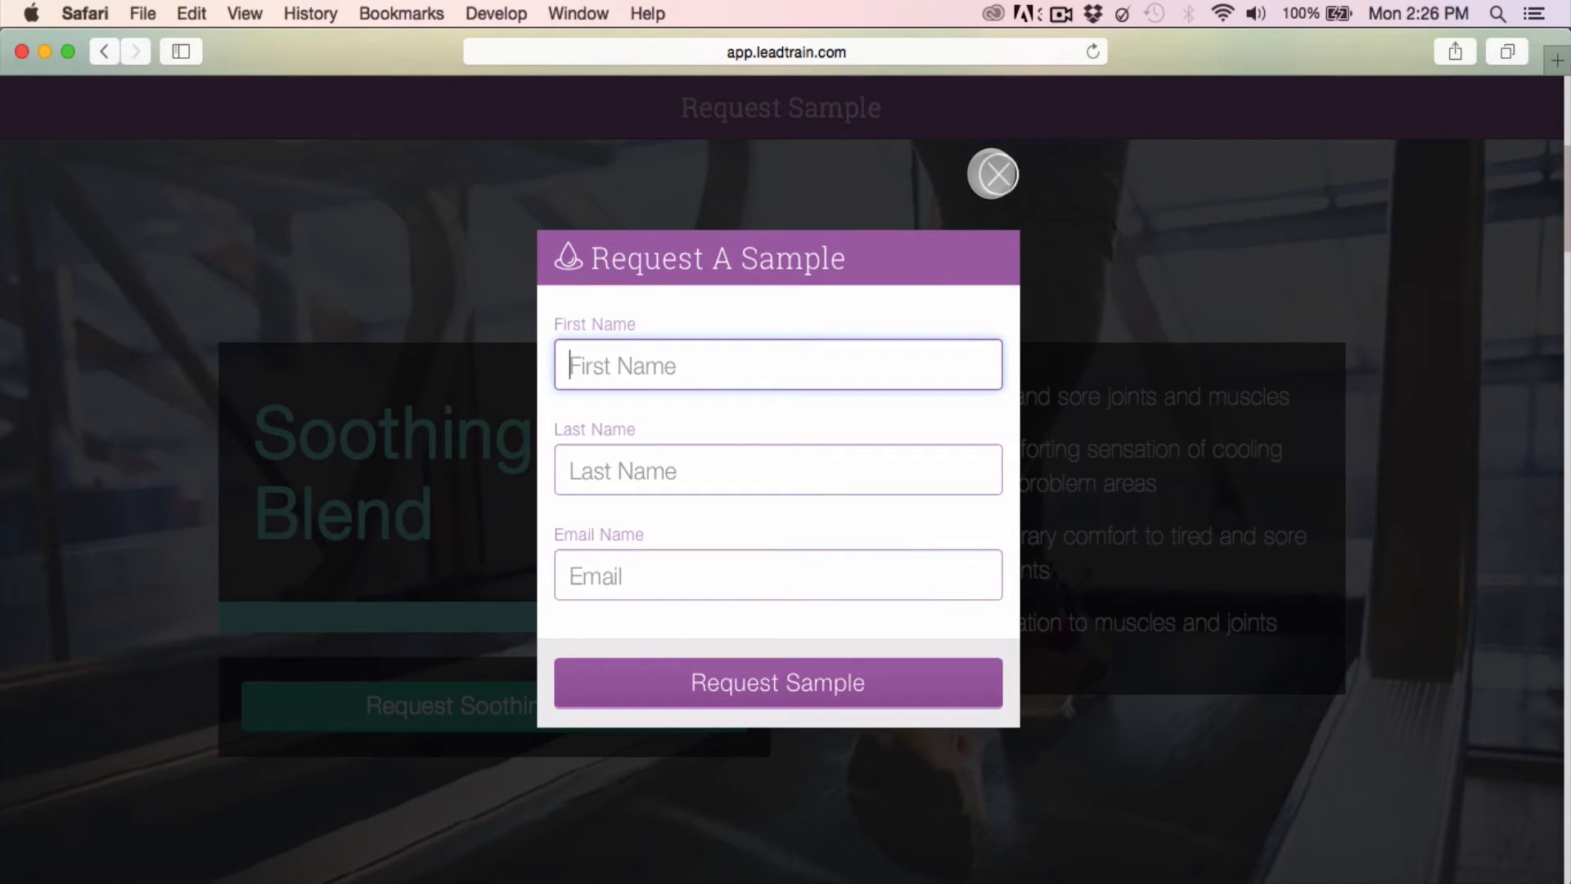
# - Dismiss the request form, return to My Pages and bring the My Events Page card into view
pyautogui.click(993, 173)
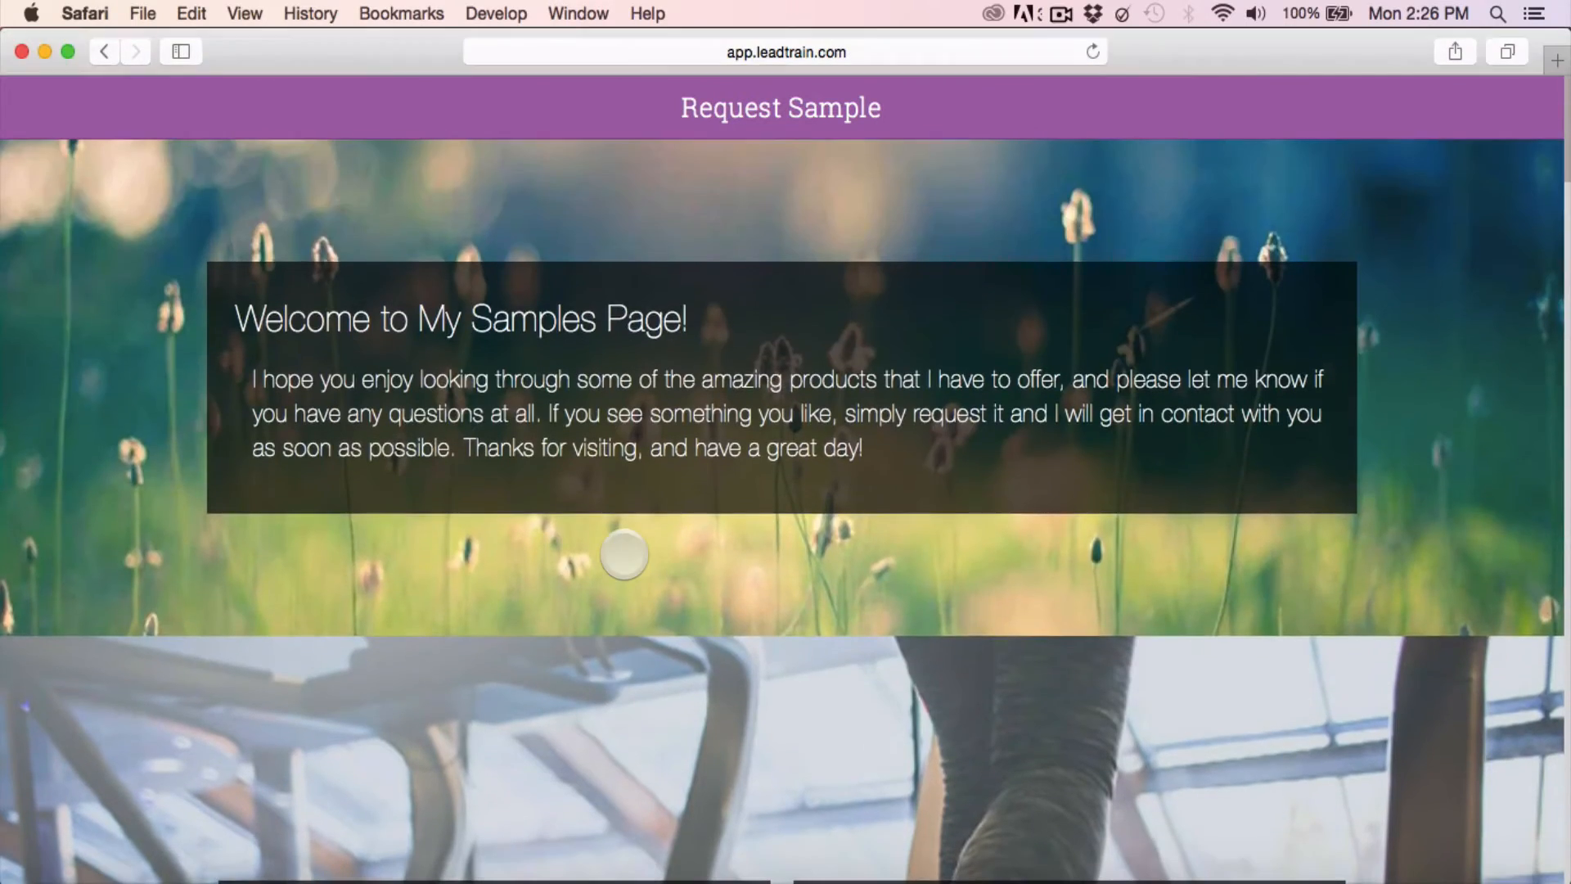
pyautogui.scroll(-3)
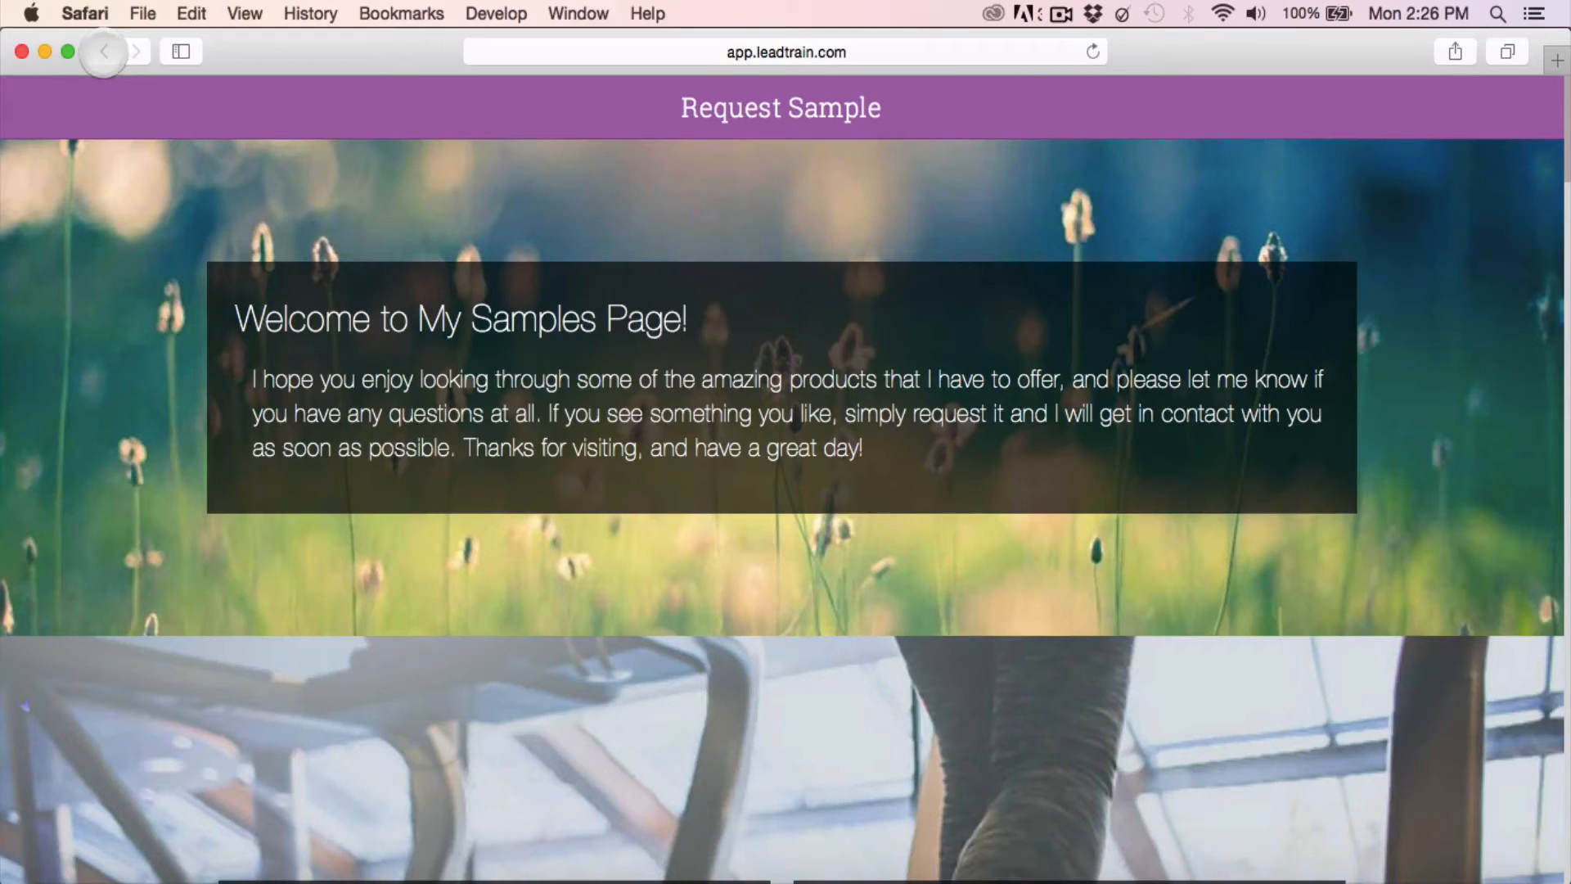
pyautogui.click(103, 51)
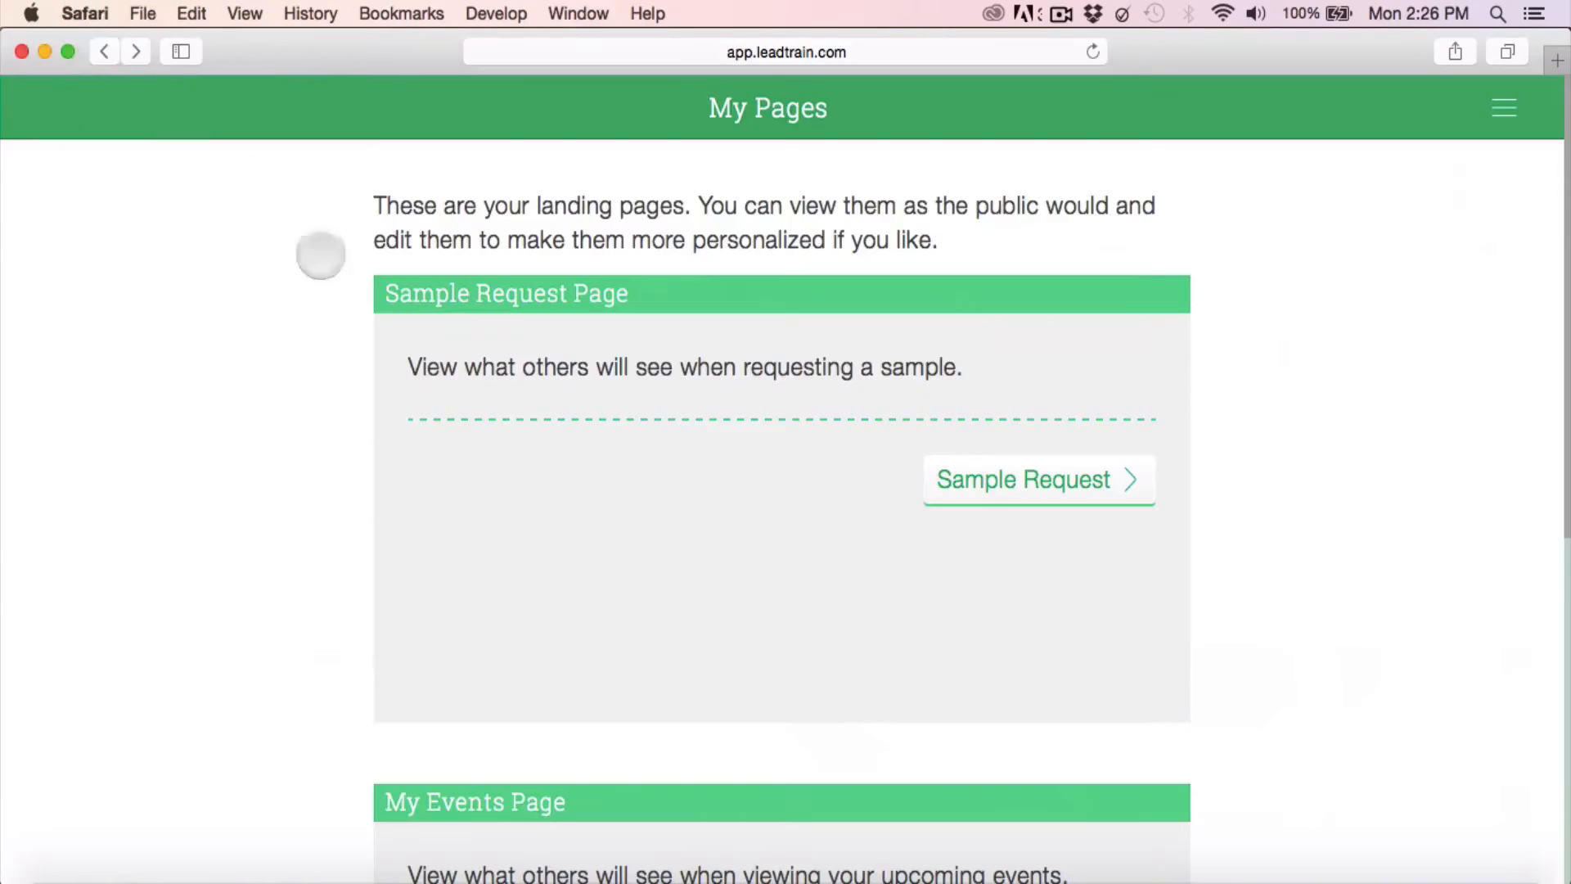
pyautogui.scroll(-3)
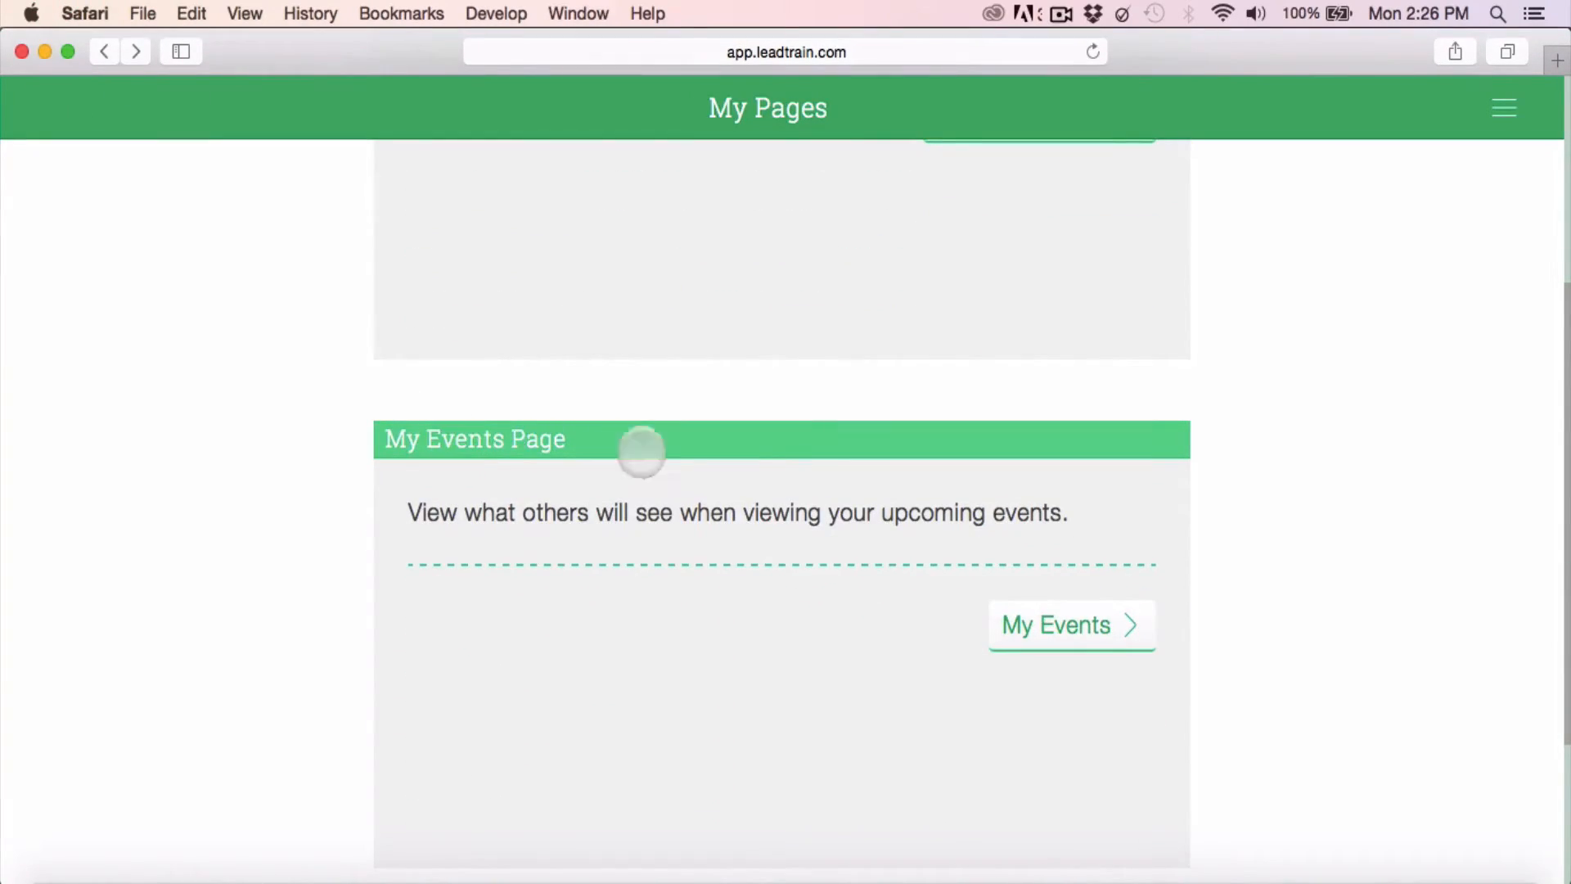
pyautogui.click(1070, 626)
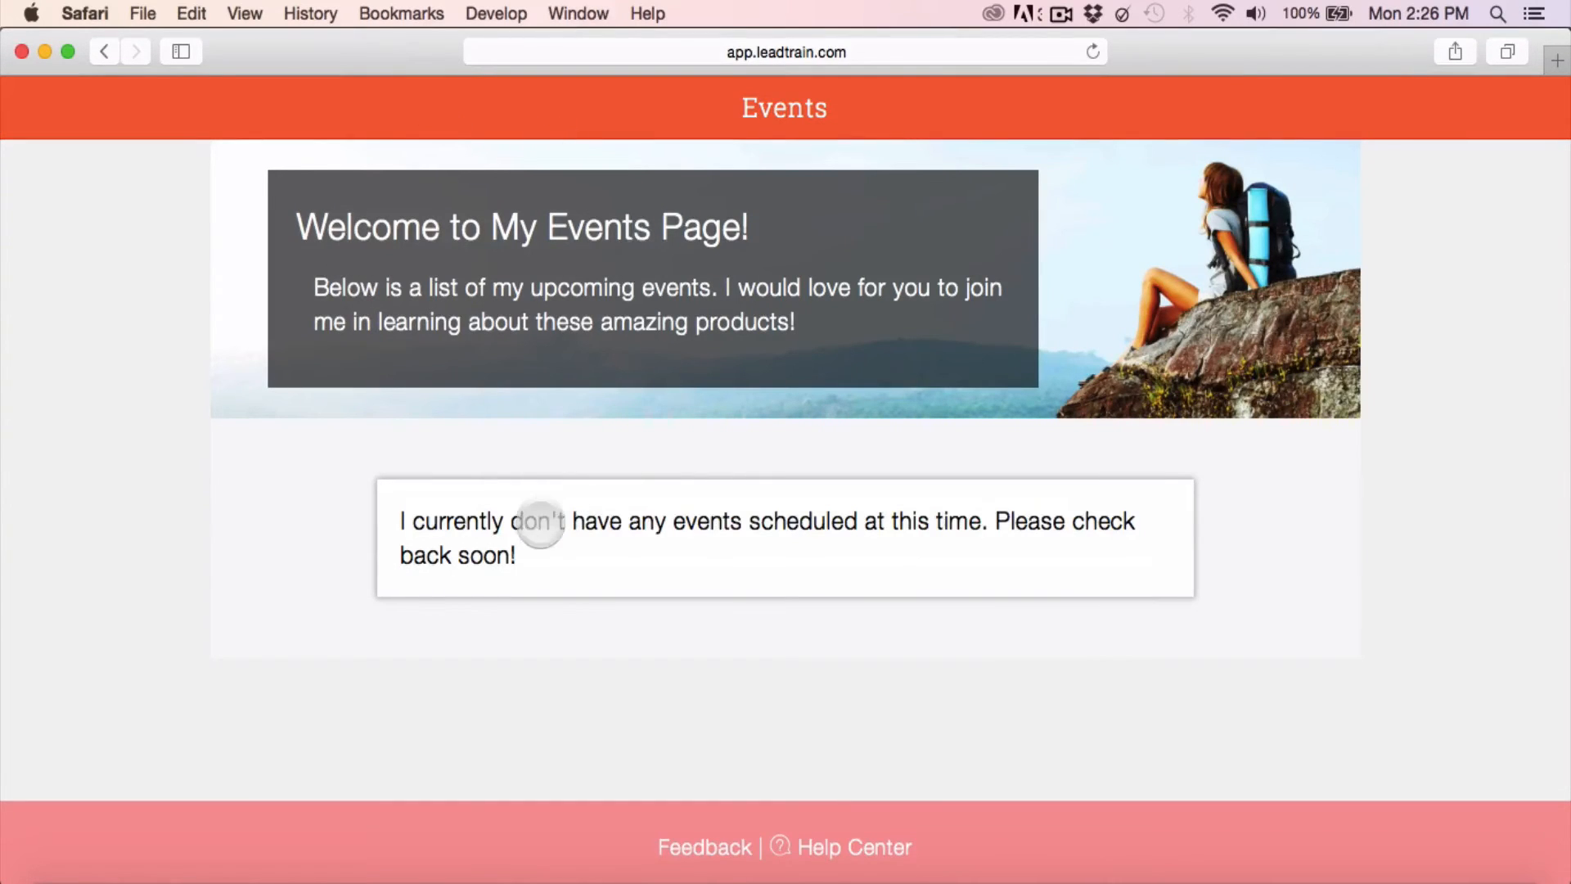
pyautogui.moveTo(694, 777)
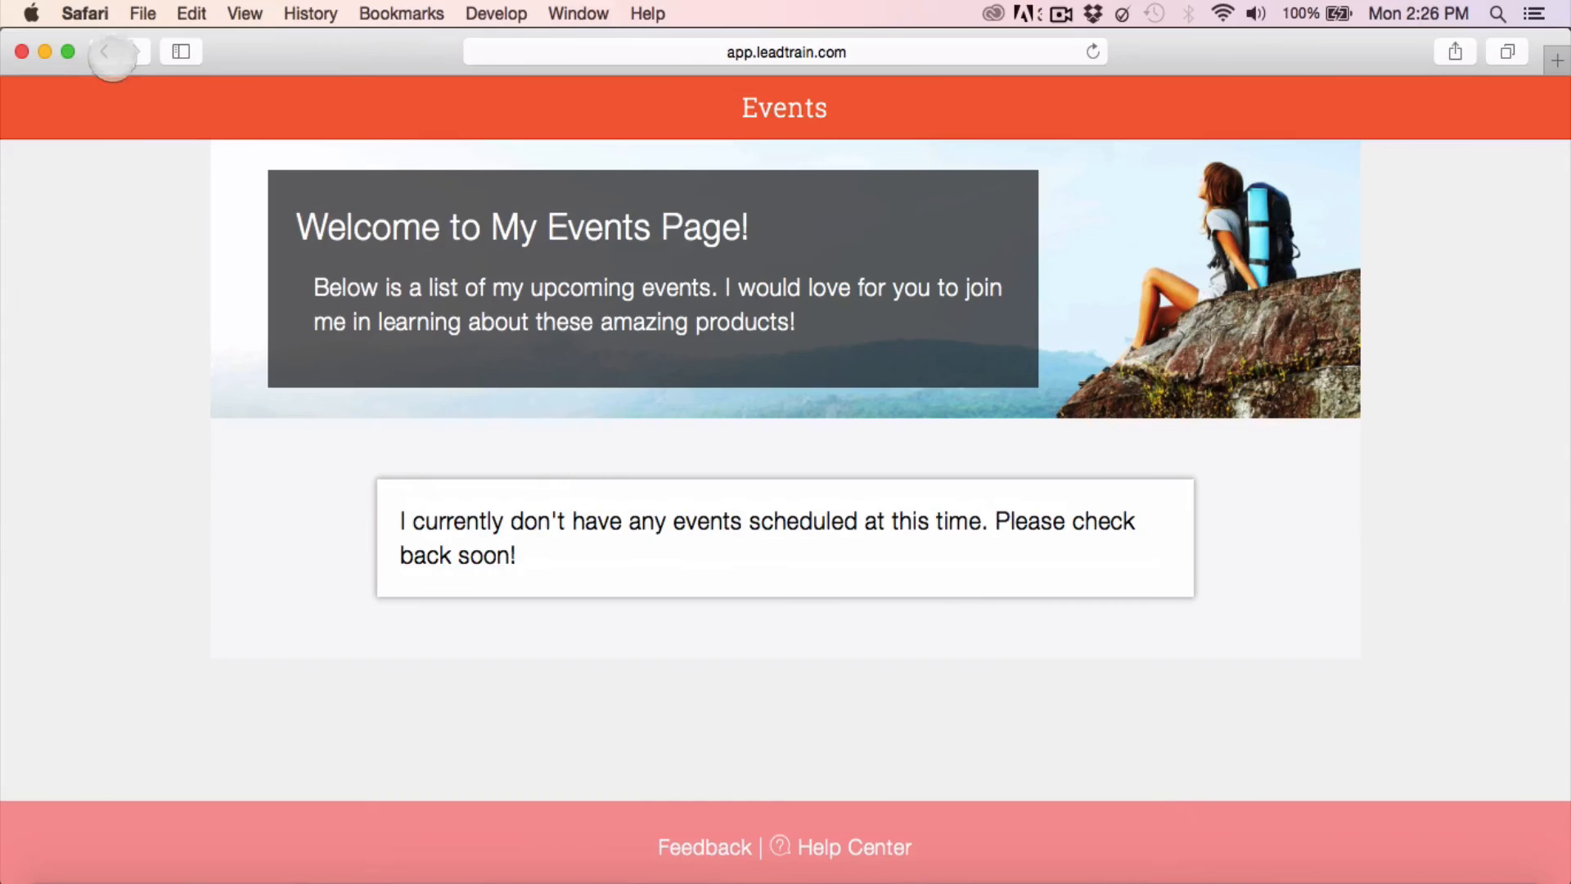
pyautogui.click(103, 51)
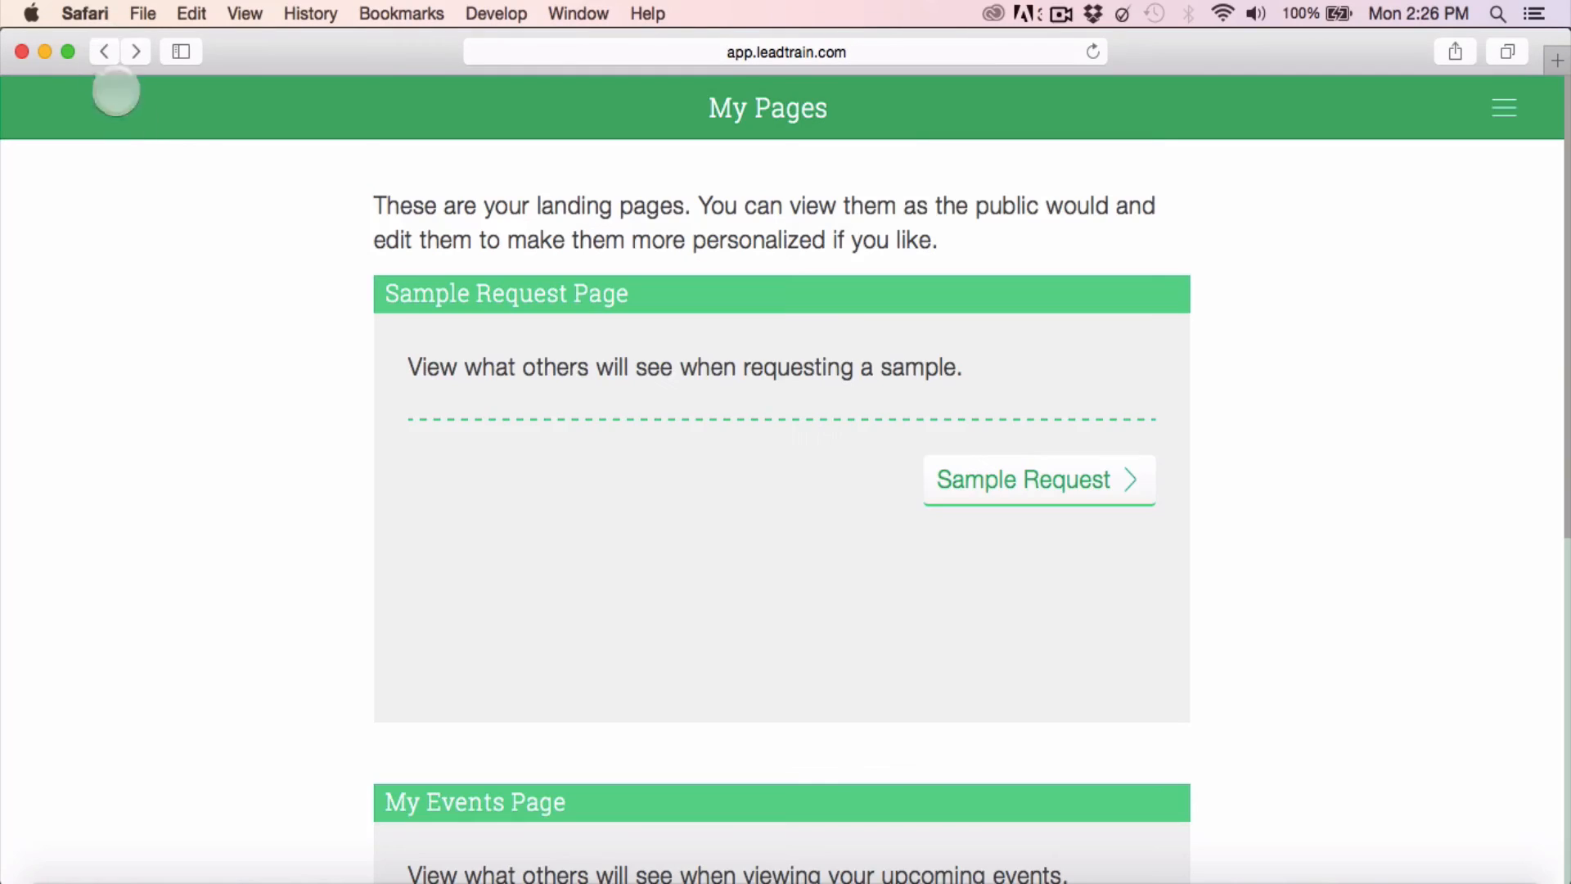
pyautogui.moveTo(334, 390)
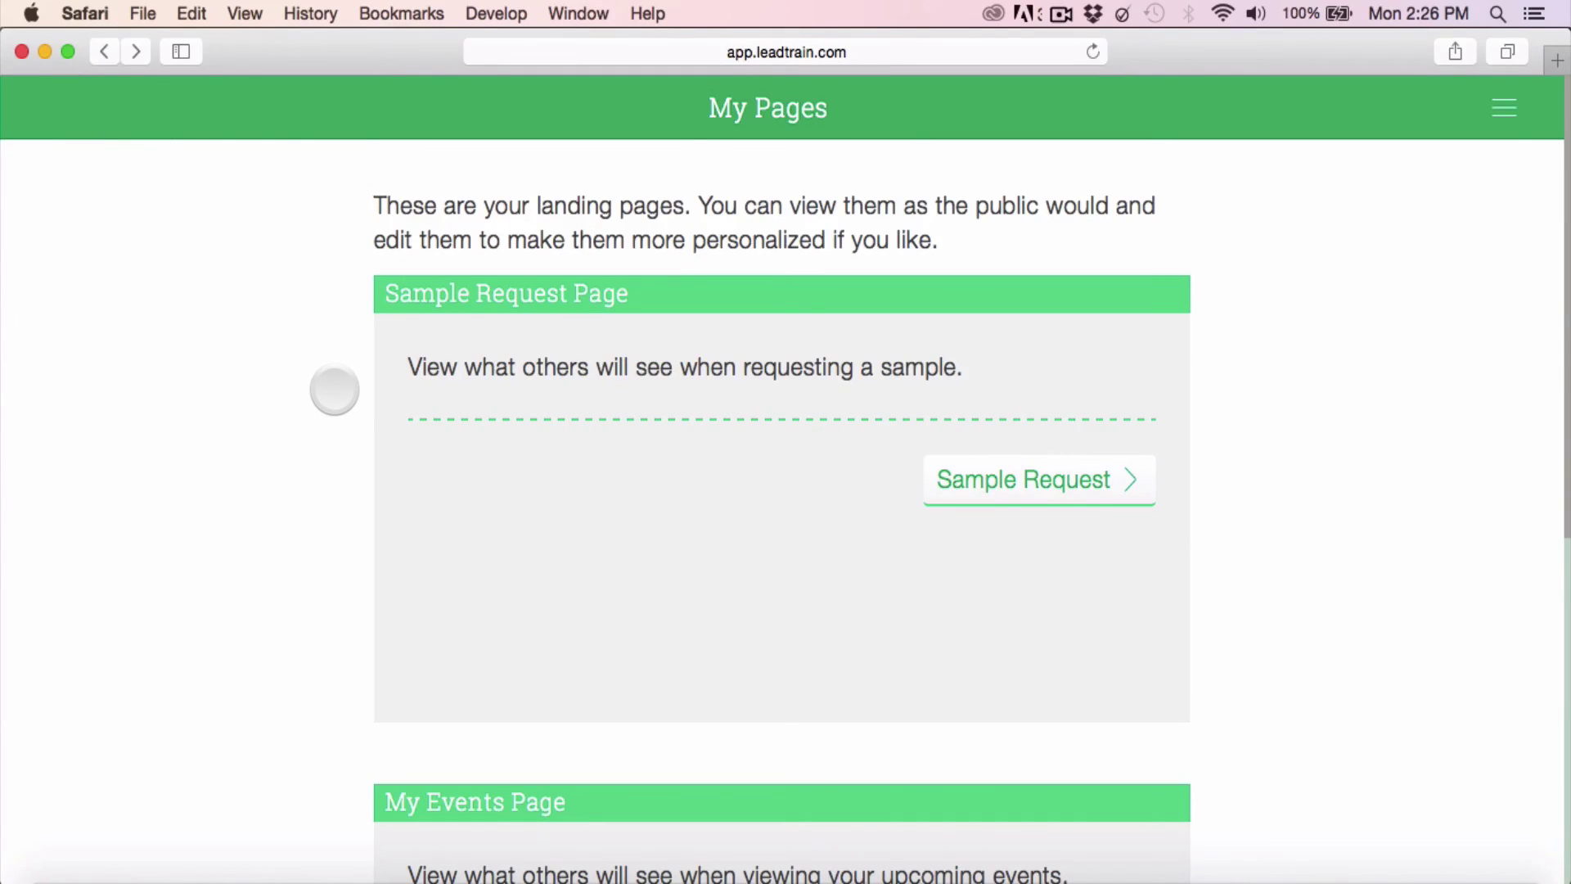